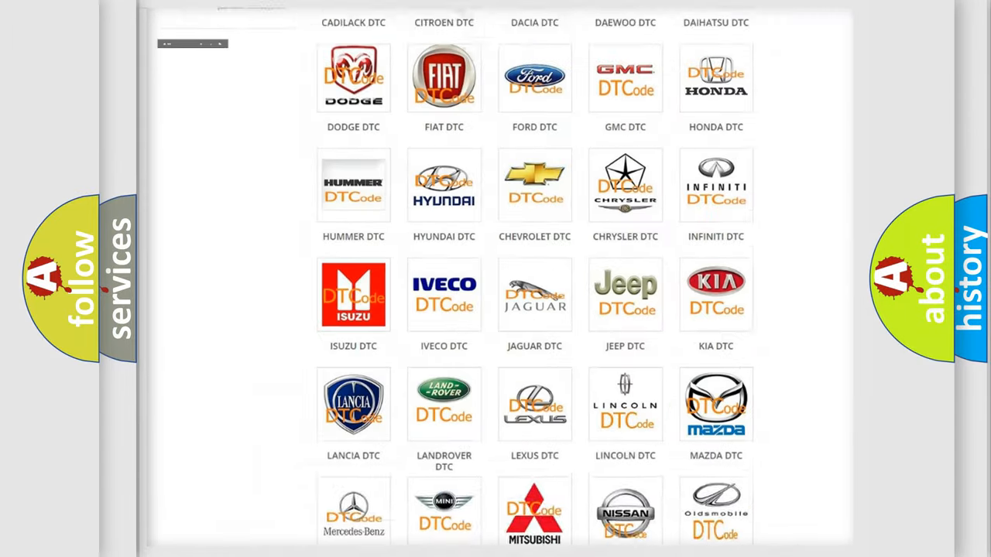
# - Pick the Jeep logo from the DTC brand grid and browse its code list
pyautogui.scroll(3)
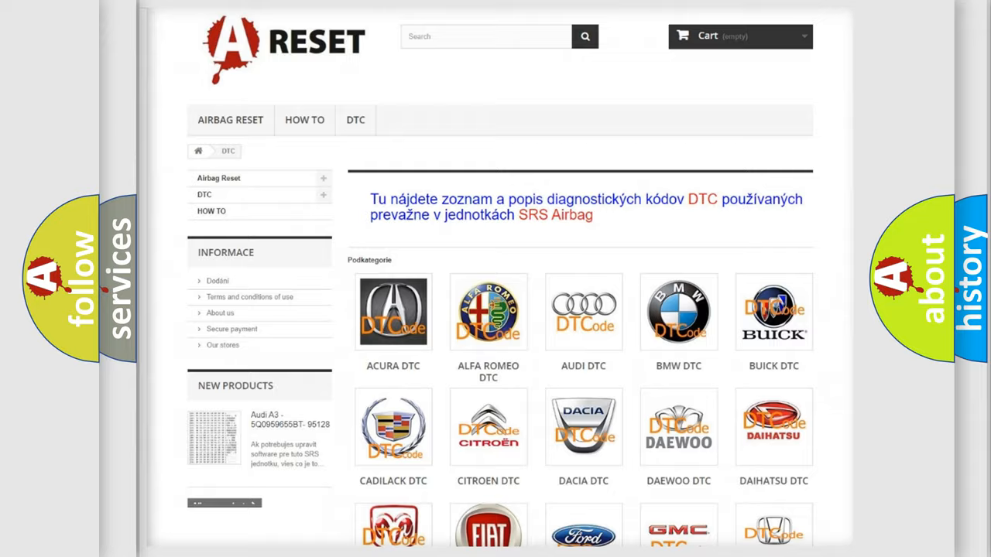
pyautogui.scroll(-3)
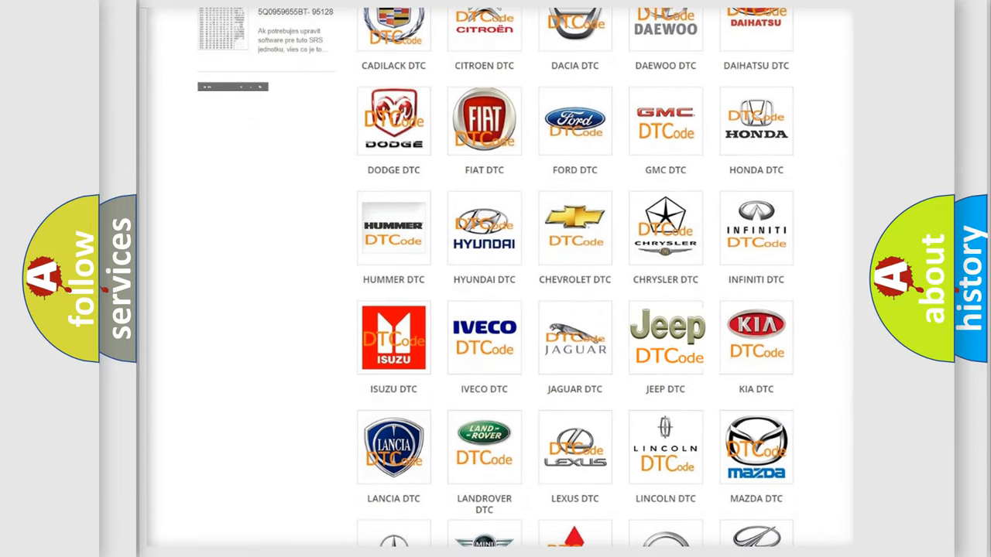
pyautogui.click(665, 337)
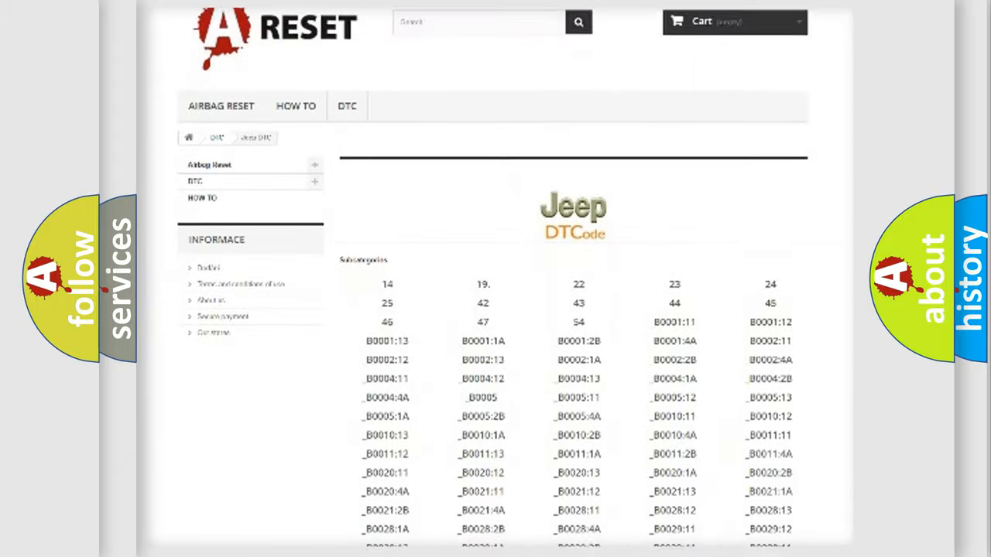
pyautogui.scroll(-3)
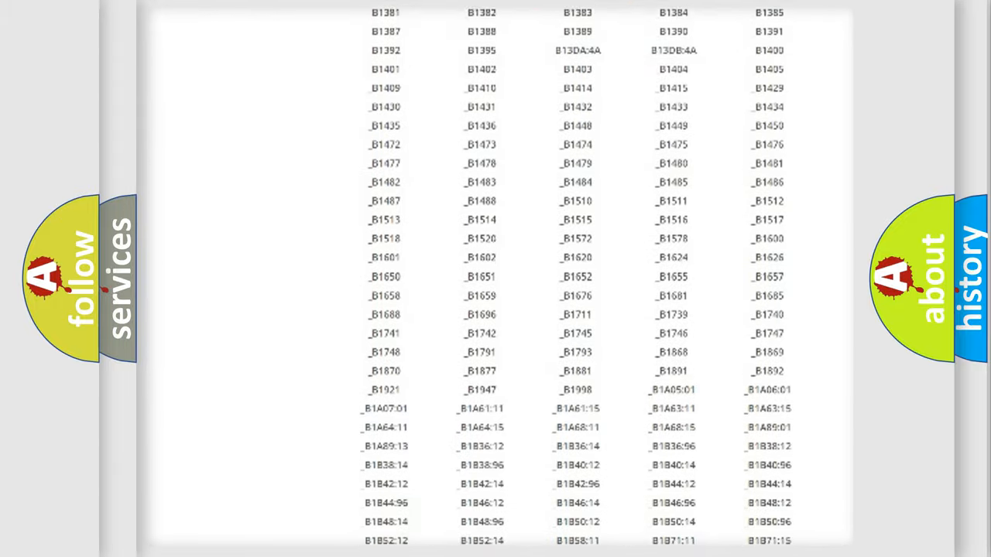
pyautogui.scroll(3)
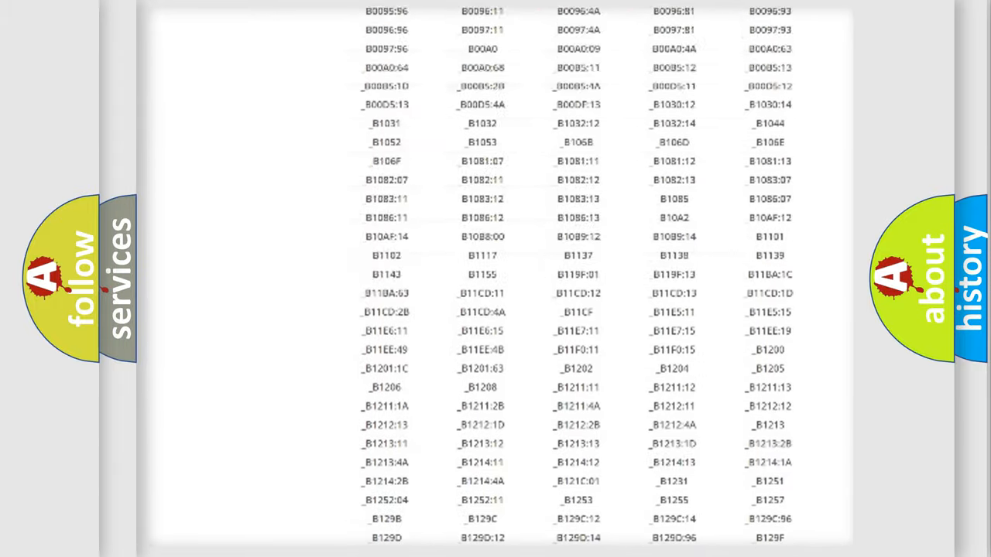
pyautogui.scroll(3)
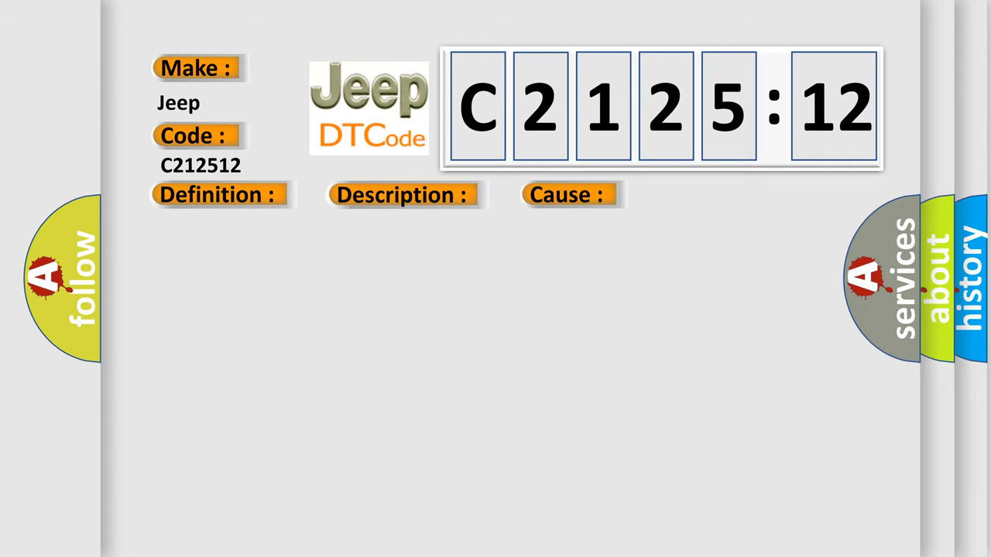
# - Reveal the definition, Circuit Short To Battery description and cause paragraphs on the C2125:12 slide
pyautogui.click(216, 195)
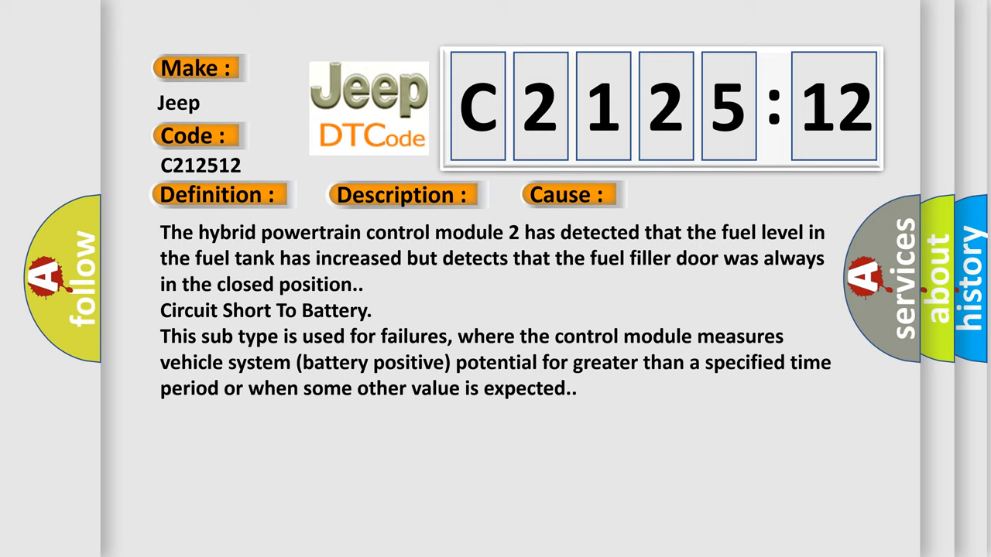